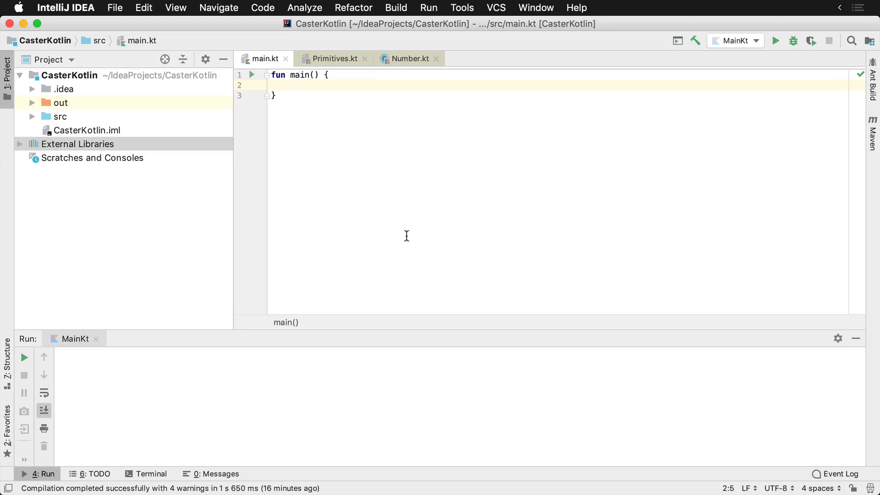
Write var fullName: String = "Donn Felker" inside main, accepting String from completion
text(var)
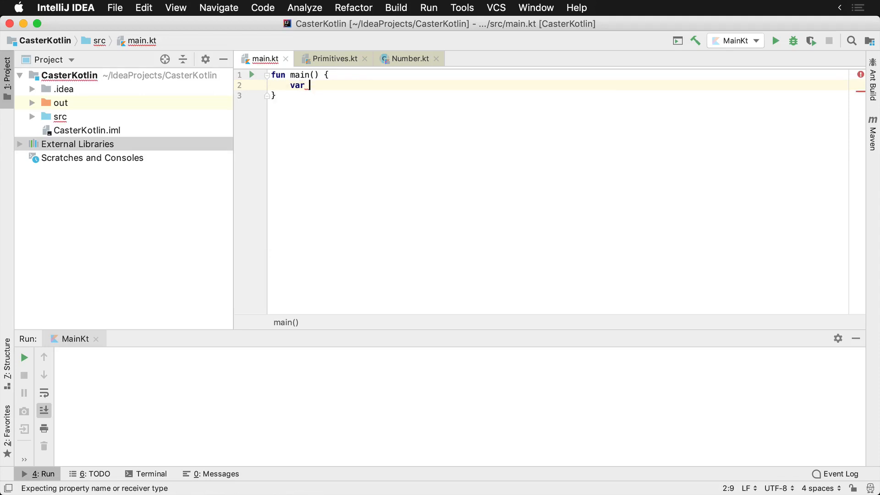
text(fullName)
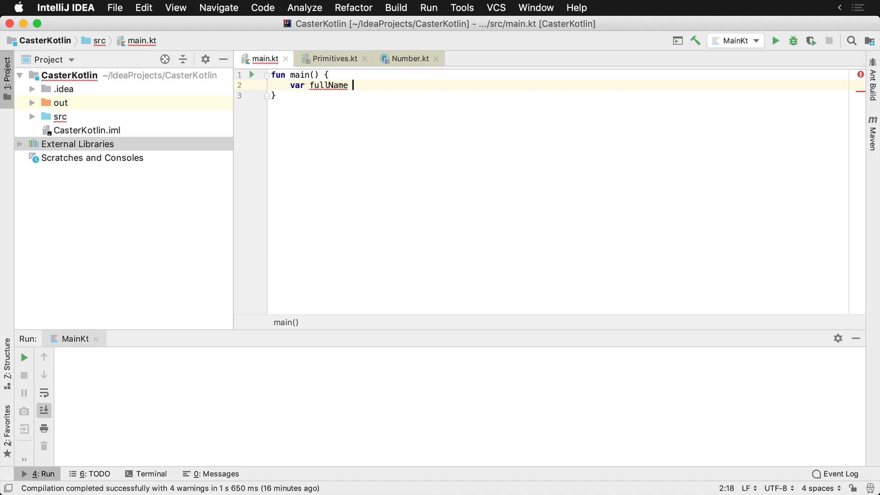
text(: Sti)
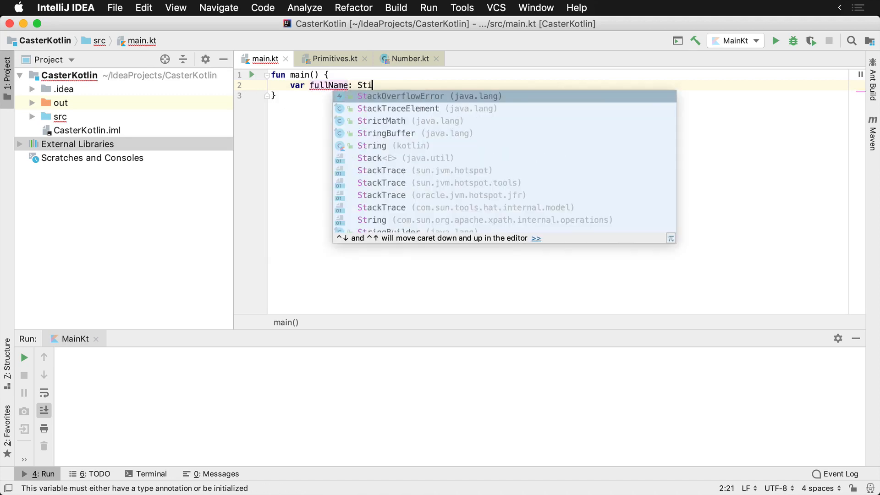
click(371, 146)
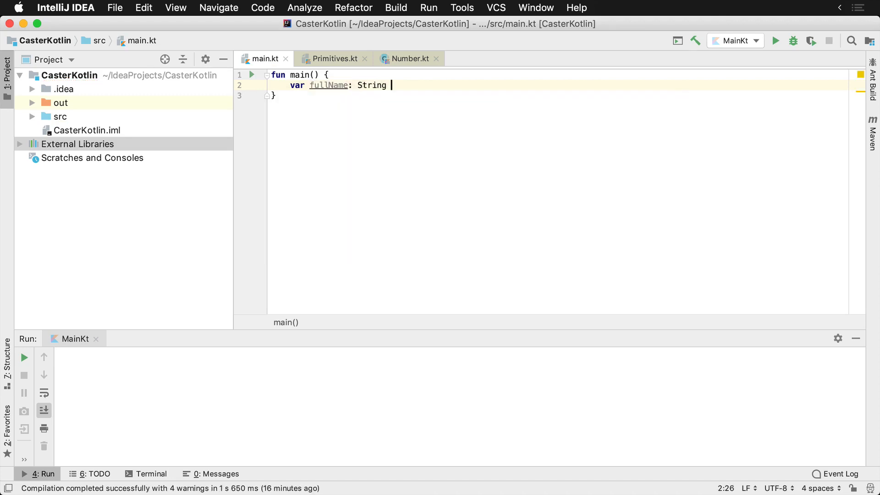
text(= "Donn Fe")
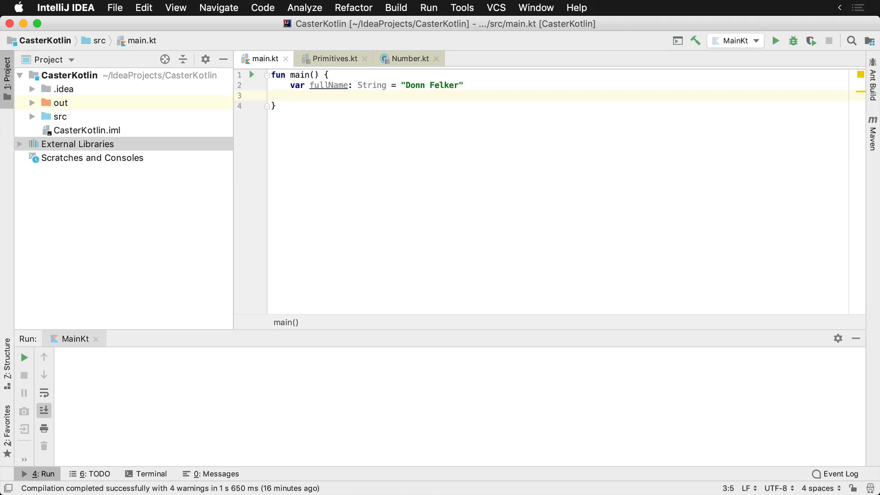
Add println(fullName.length) and println(fullName.decapitalize()) to main
text(print)
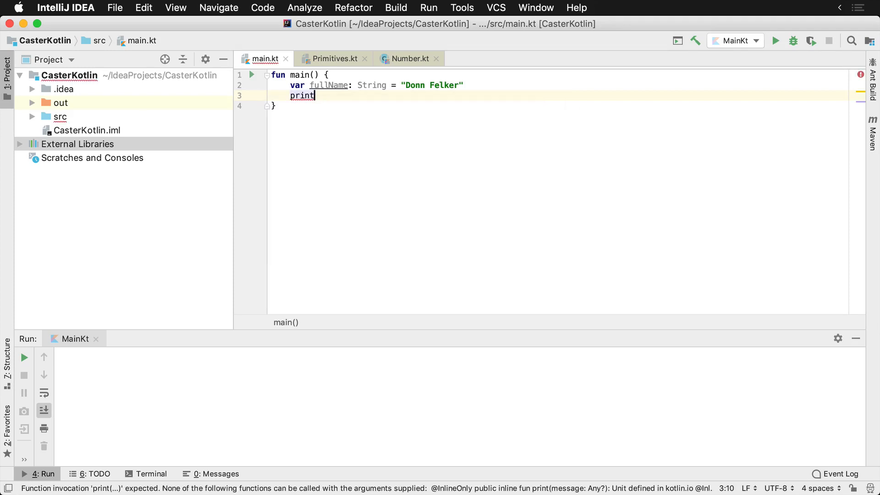
text(ln(fullName.length)
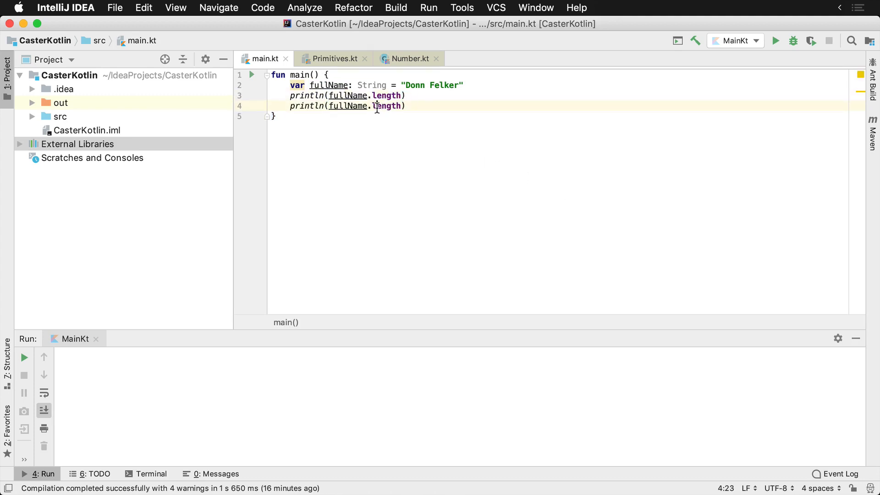
key(backspace)
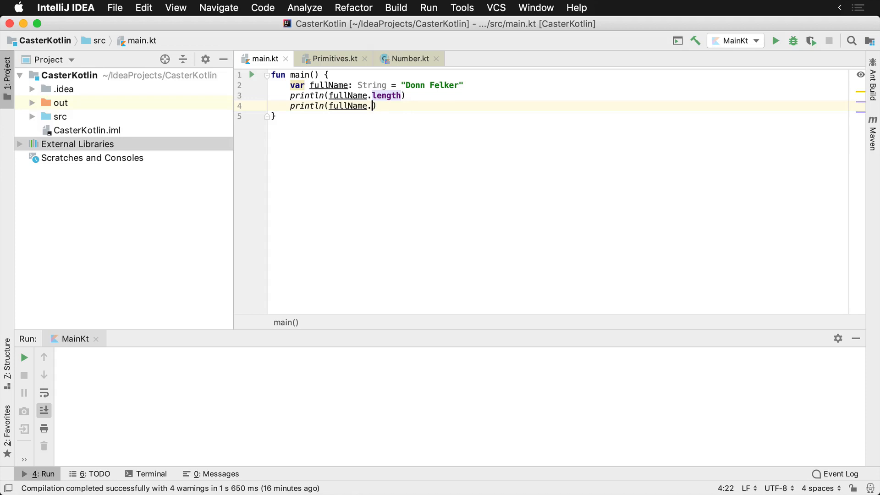
text(.)
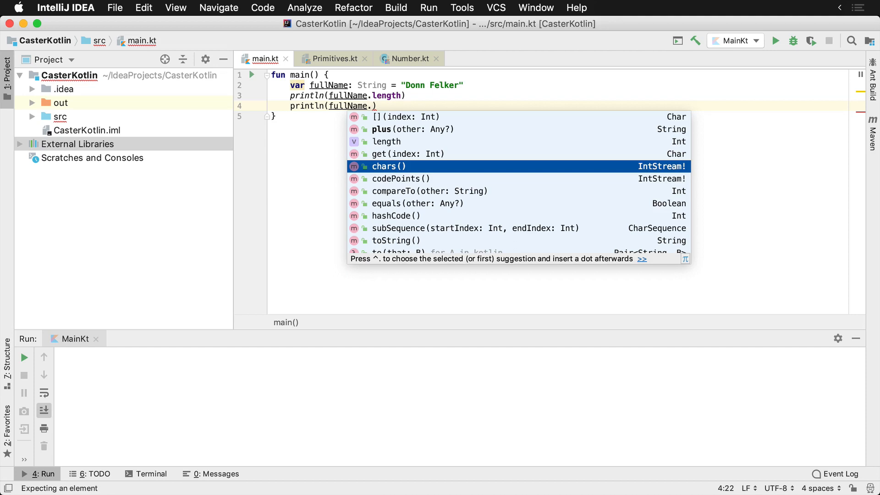
scroll(down, 3)
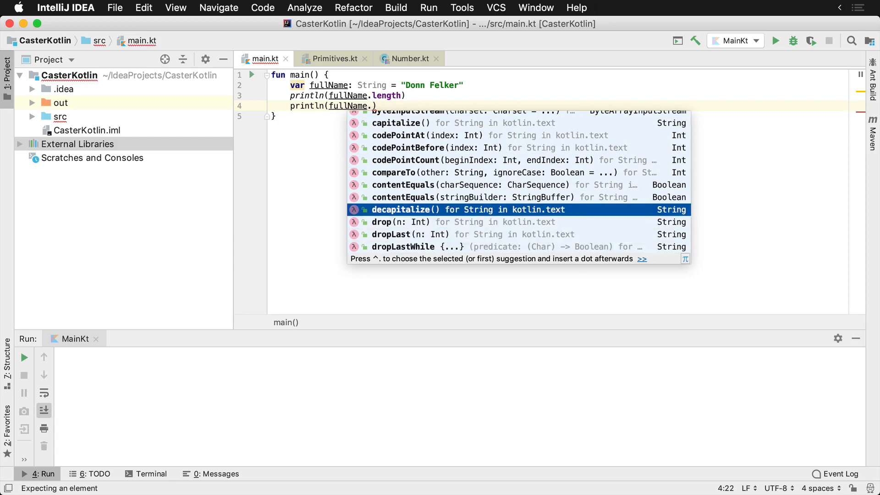
text(decapitalize()
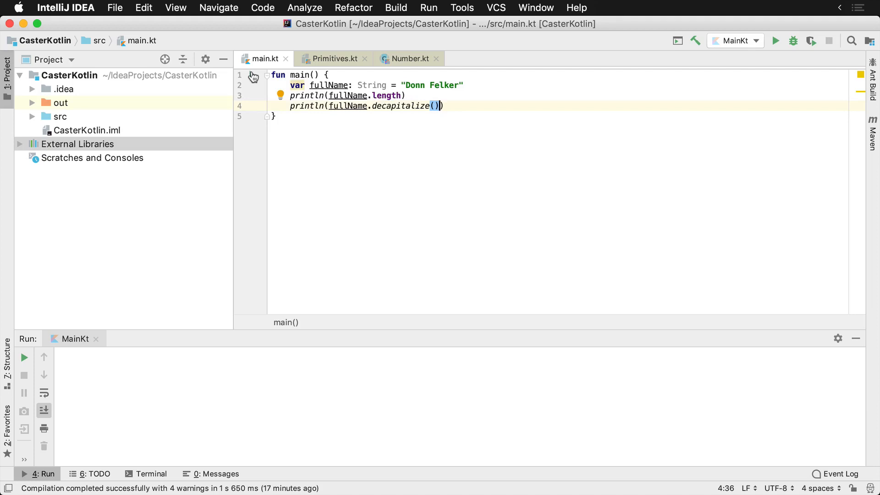
Run MainKt from the gutter so the console shows 11 and donn Felker
click(777, 39)
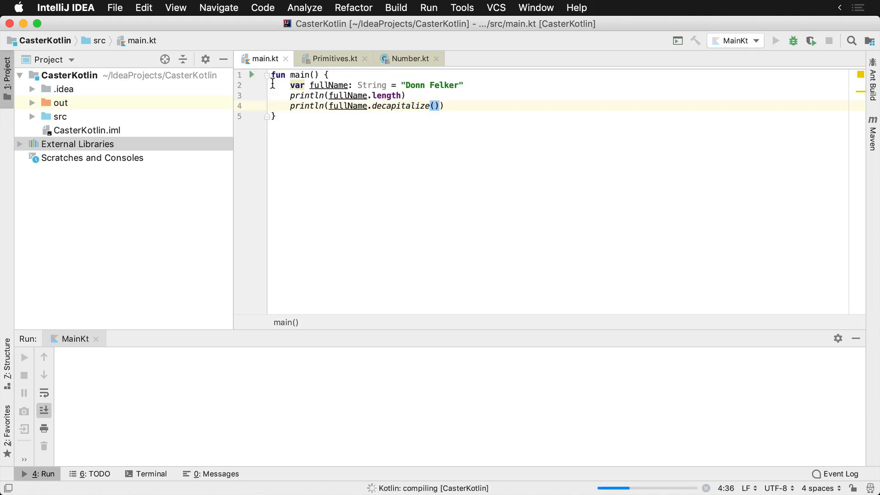
click(776, 40)
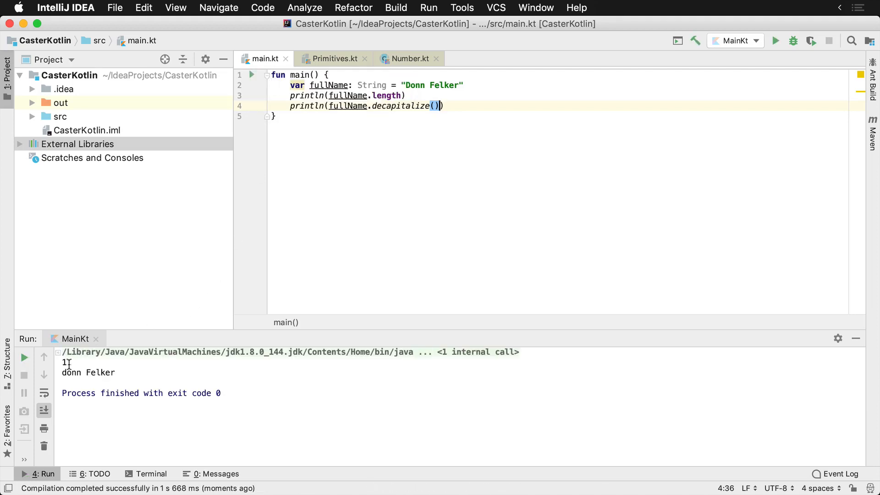
double_click(88, 372)
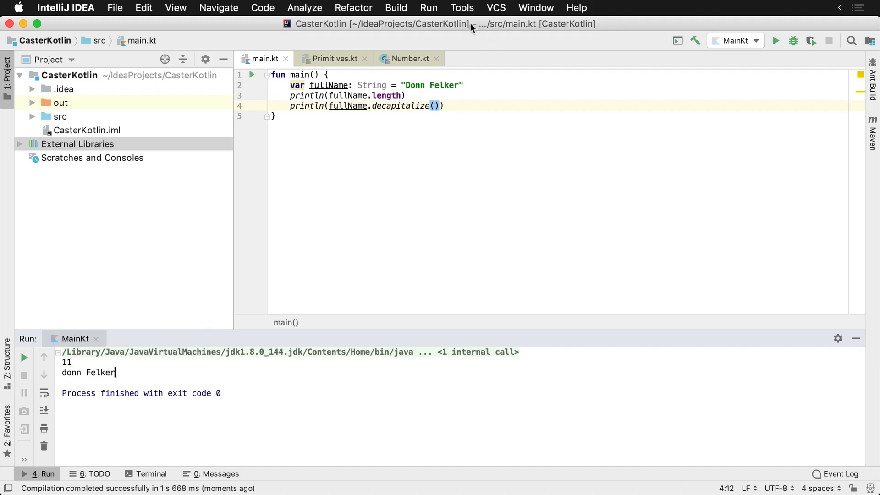
Replace fullName's string literal with "Hello World" and rerun
click(408, 85)
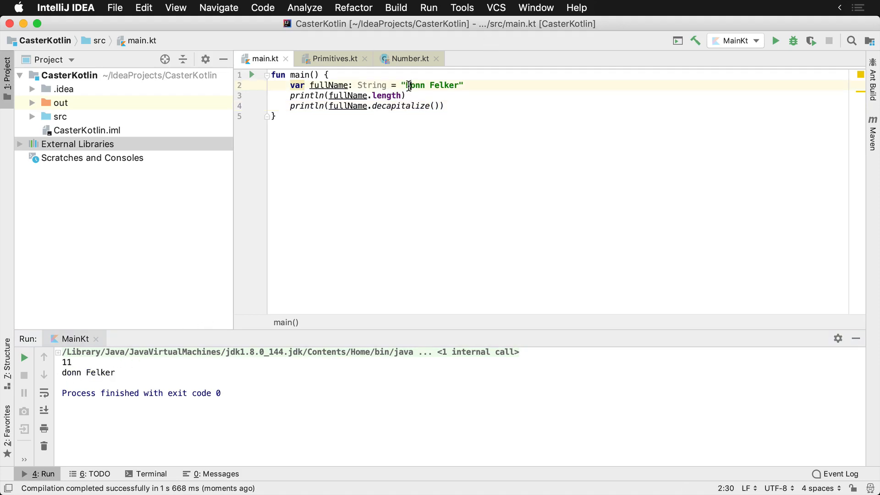
text(Hell)
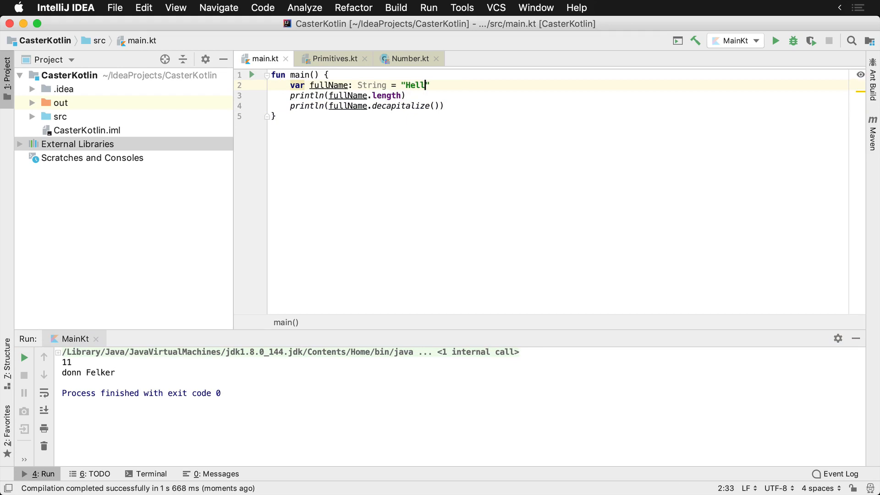
text(o World)
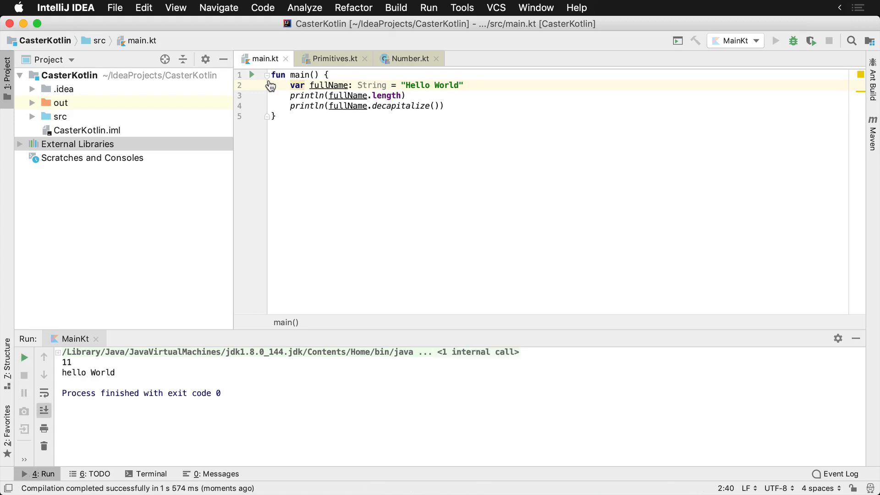
Swap decapitalize() for toLowerCase() in the second println so output reads hello world
double_click(400, 105)
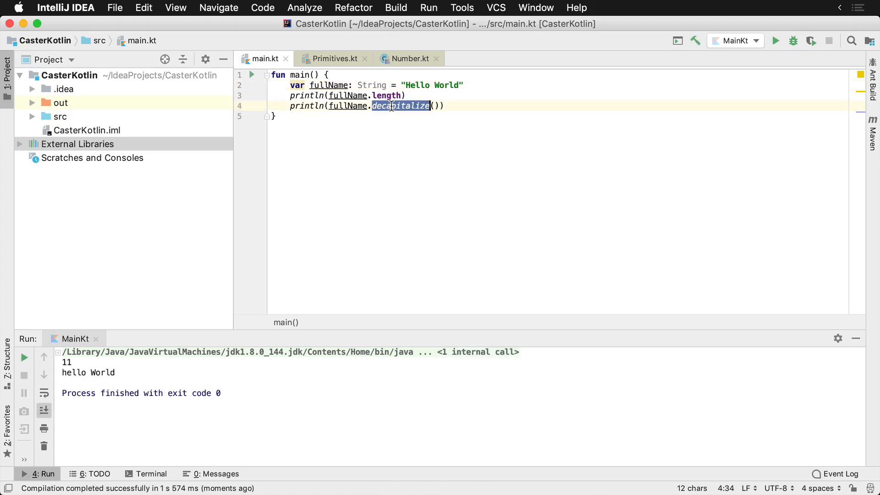
text(lowerCas)
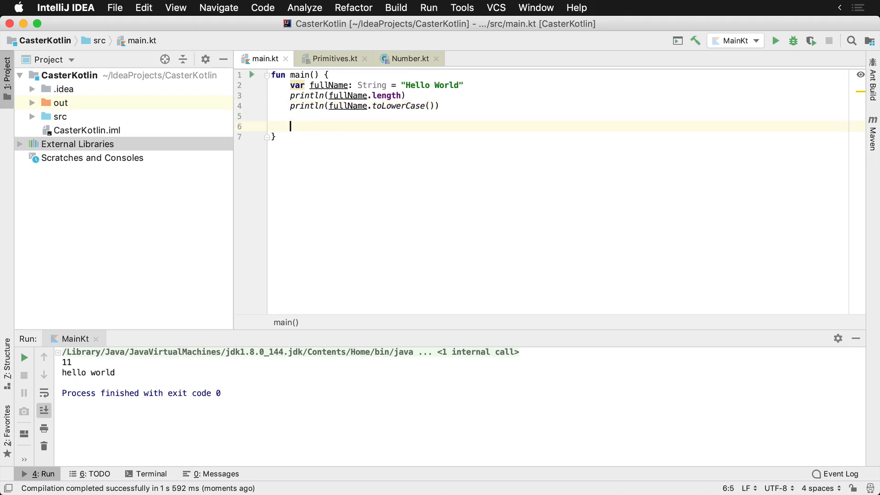
Declare val firstName = "Donn" on a new line
text(val)
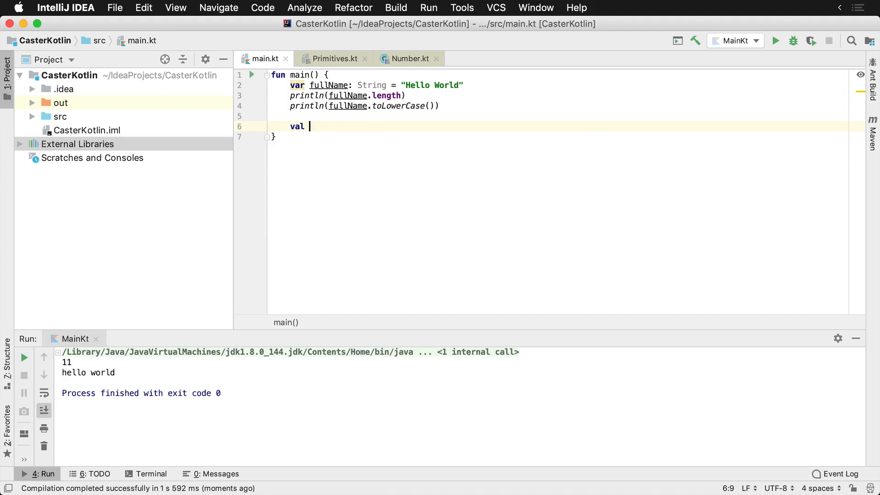
text(fist)
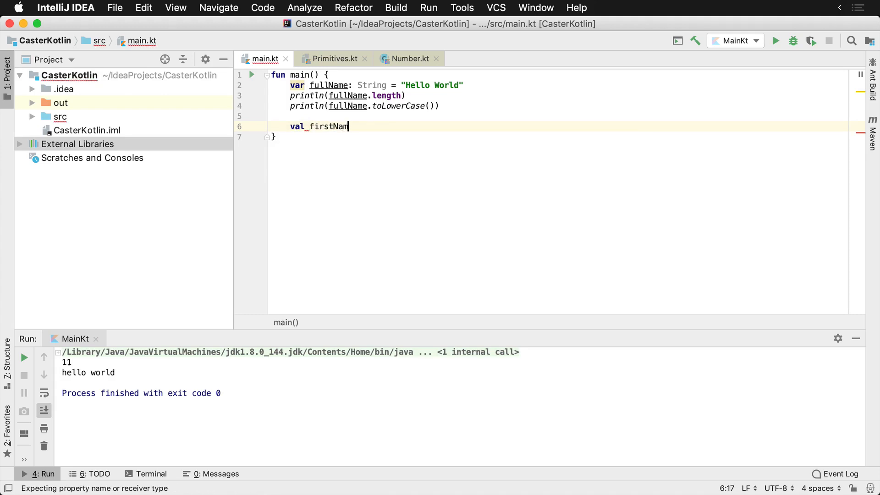
text(e = "Donn")
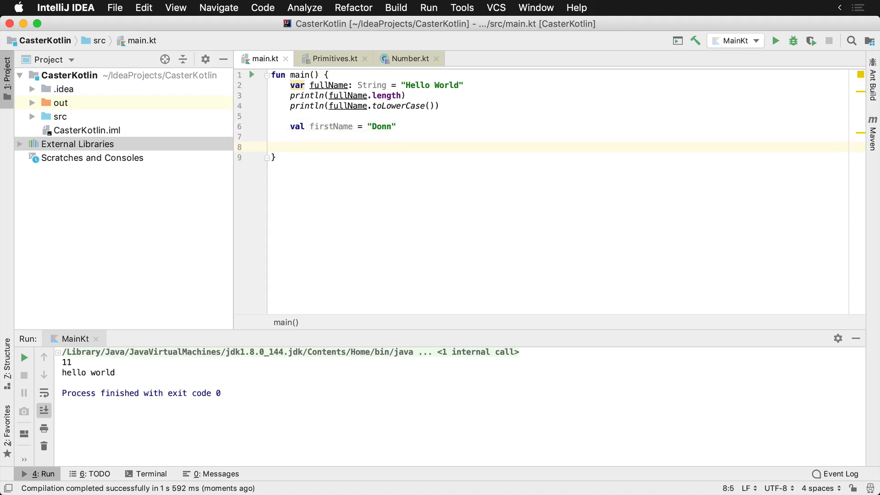
Declare val c: Char, initially assigned the double-quoted "x"
text(val c =)
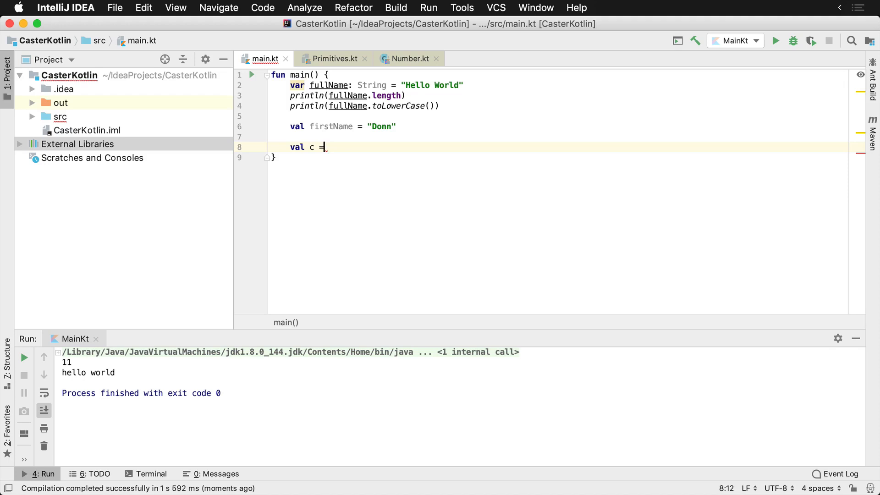
text(: Char)
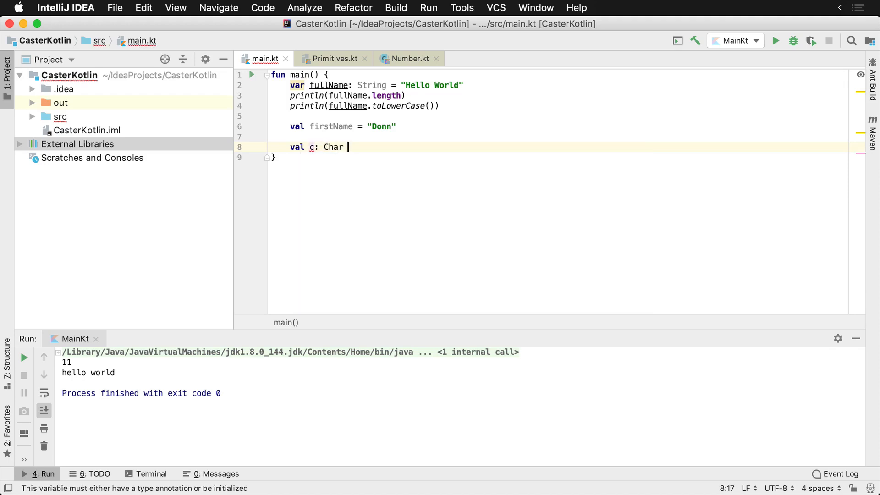
text(= "x")
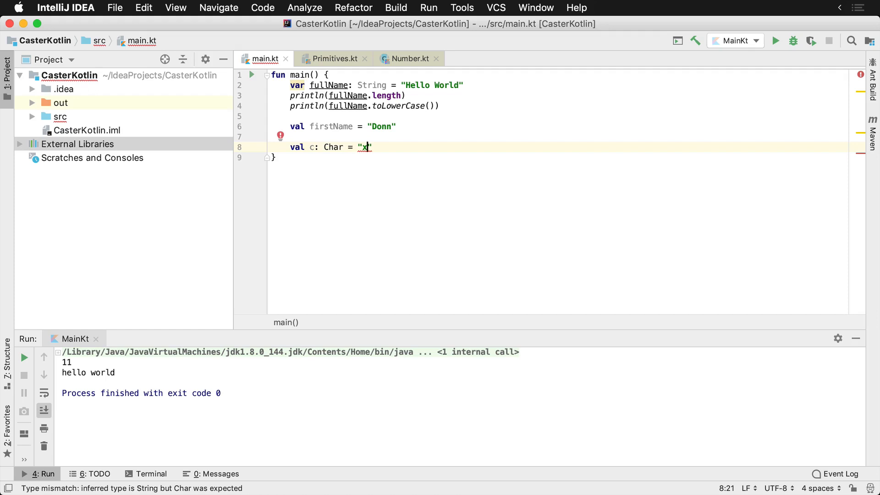
mouse_move(440, 131)
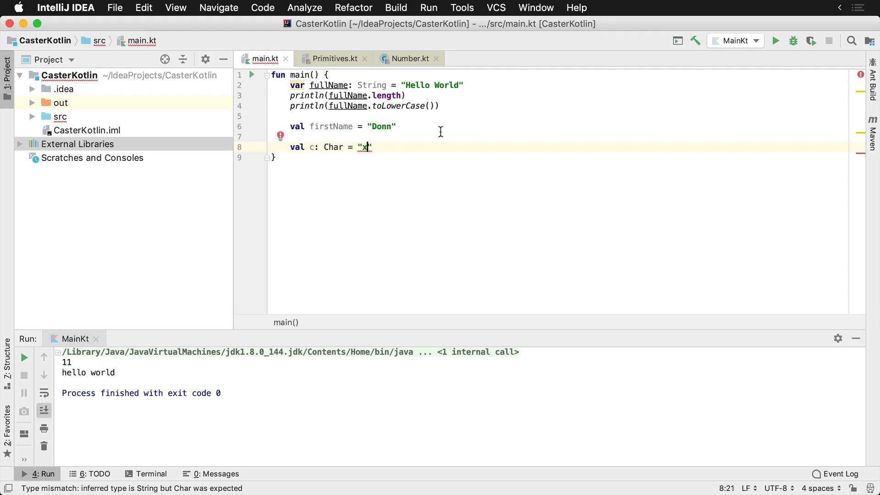
mouse_move(366, 147)
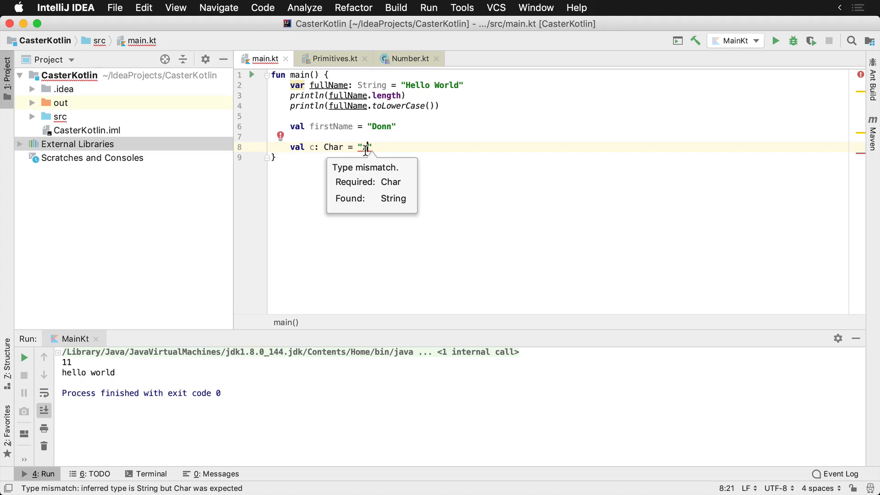
mouse_move(397, 144)
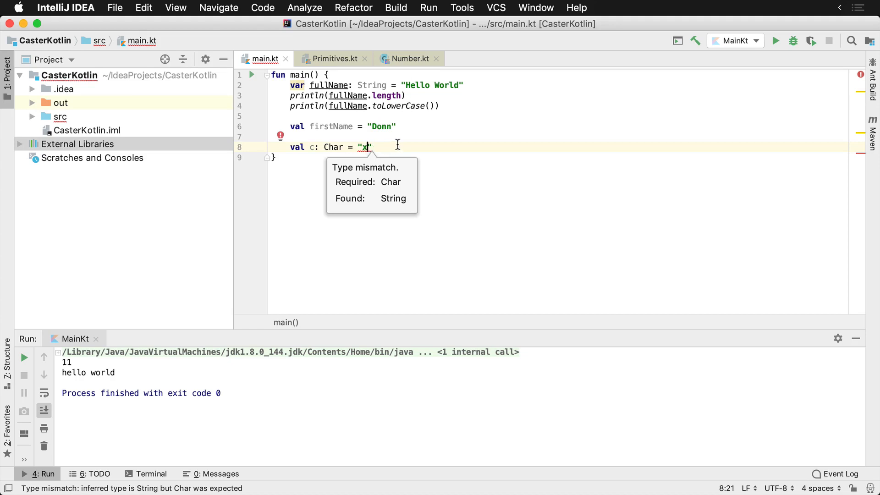
Assign c the single-quoted 'x', clearing the type mismatch
key(backspace)
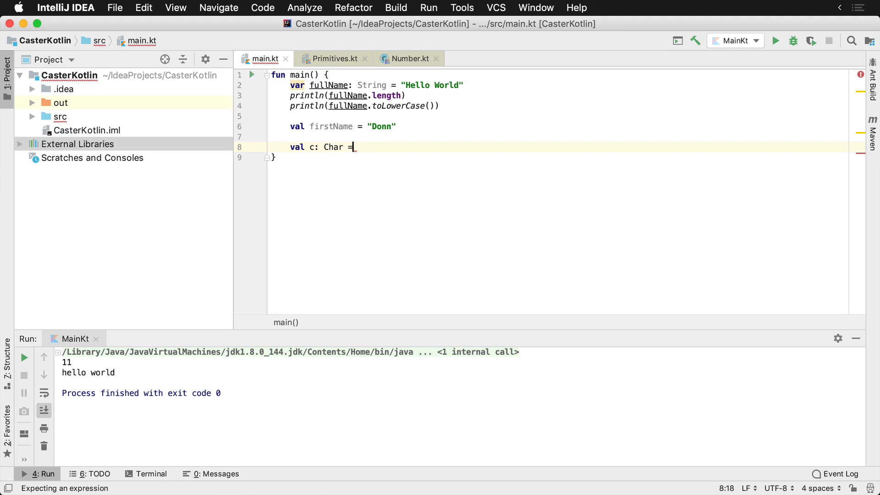
text('x')
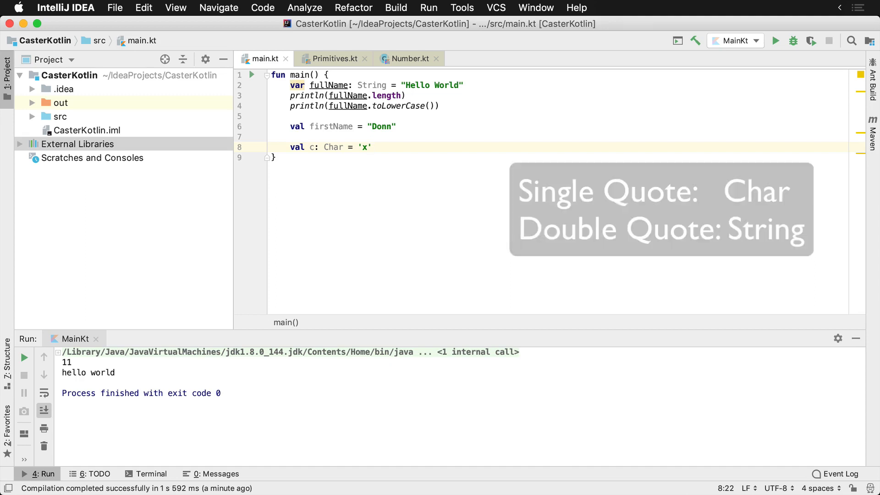
click(469, 199)
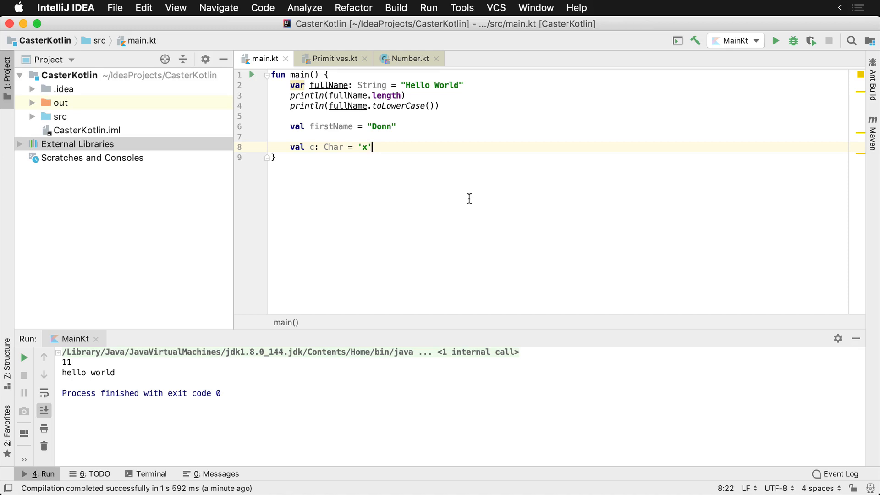
Cycle c's value through escape sequences '\t', '\n' and '\\', leaving a single backslash
key(backspace)
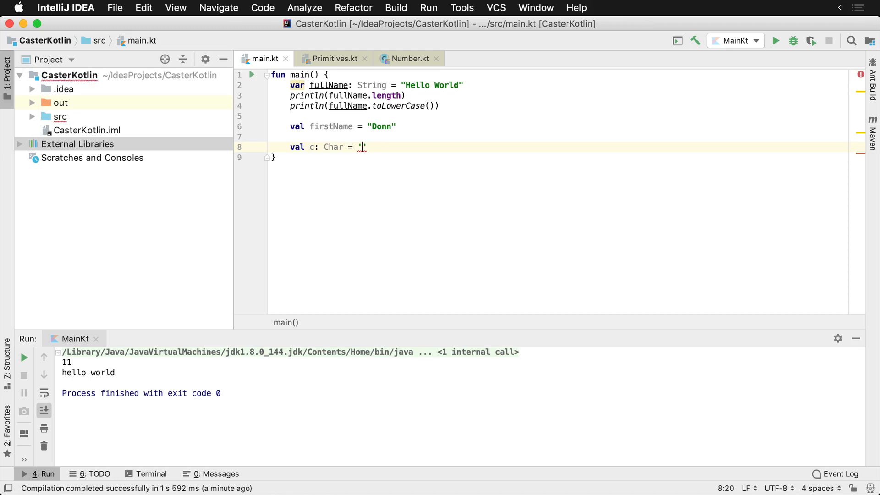
text(\t)
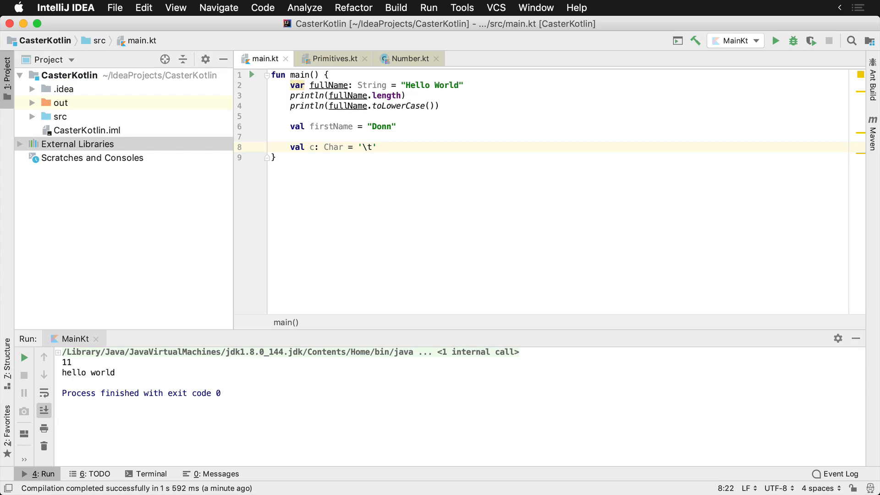
text(n)
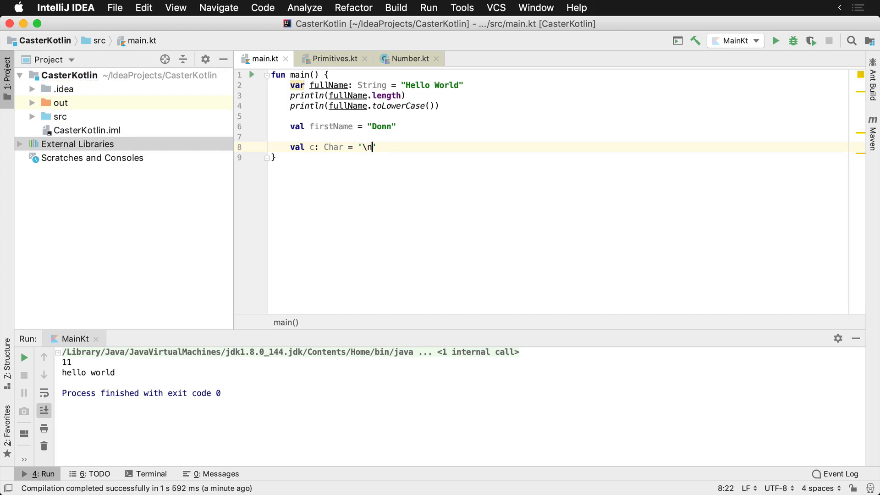
text(\\)
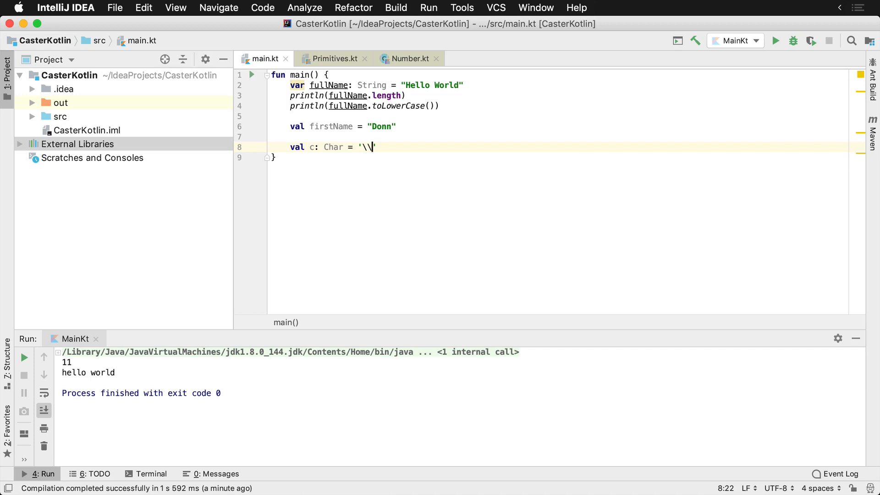
mouse_move(469, 199)
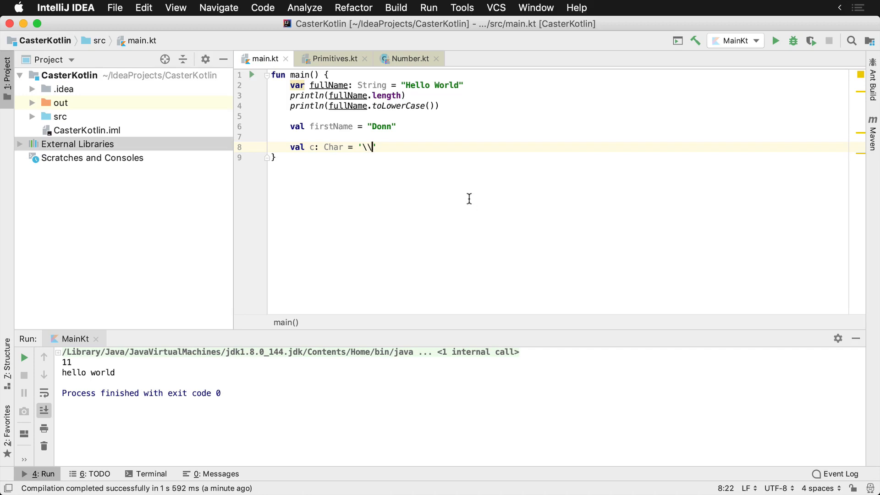
key(backspace)
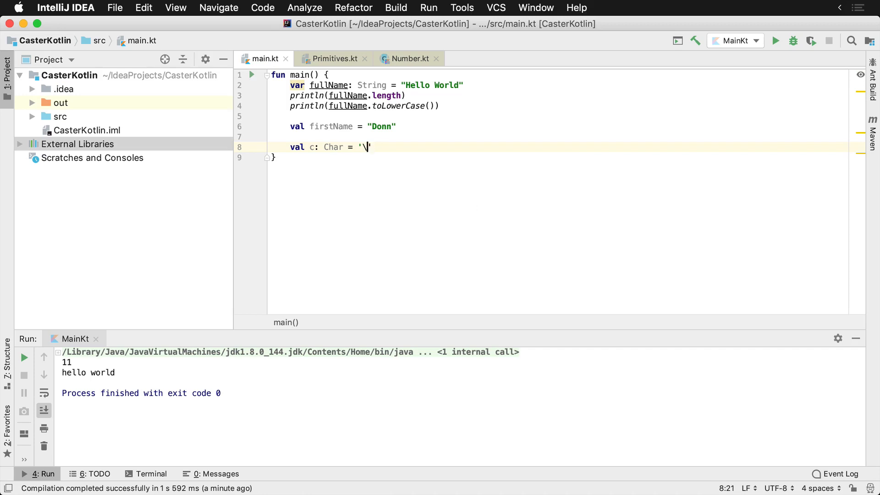
Set c to 'x' with the comment // 16-bit Unicode Character and start a new line
text(x)
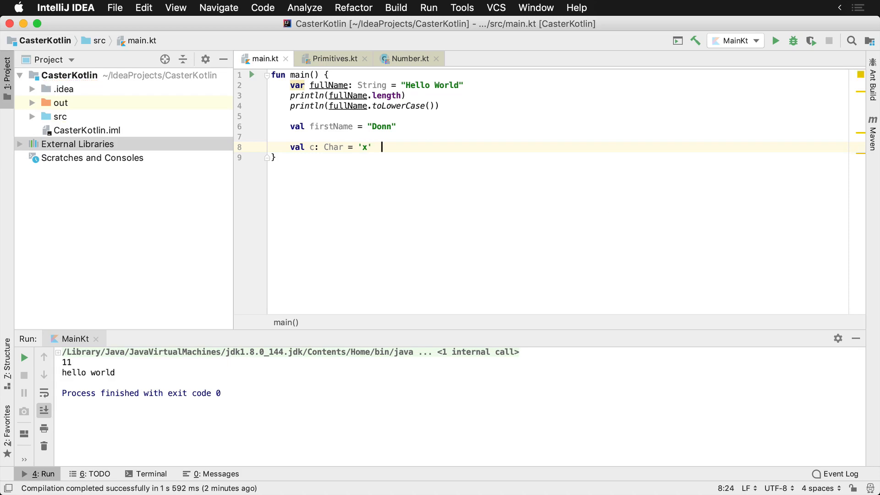
text(// 16)
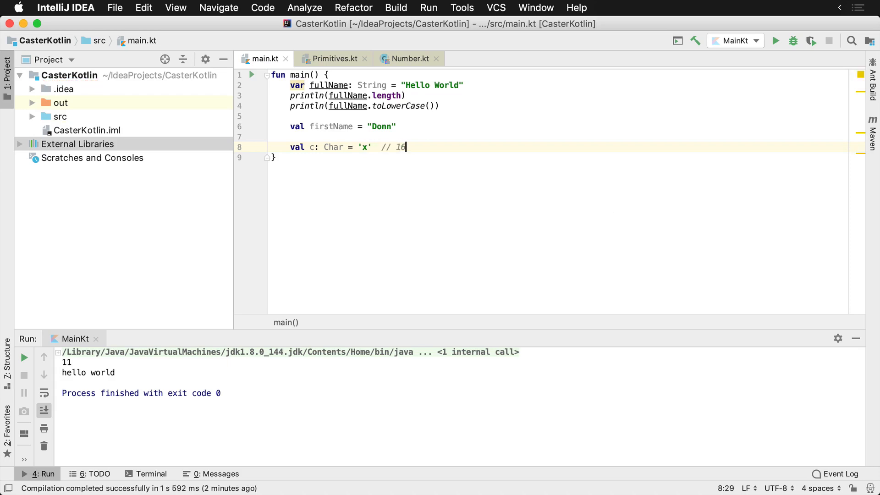
text(-bit Unicode Character)
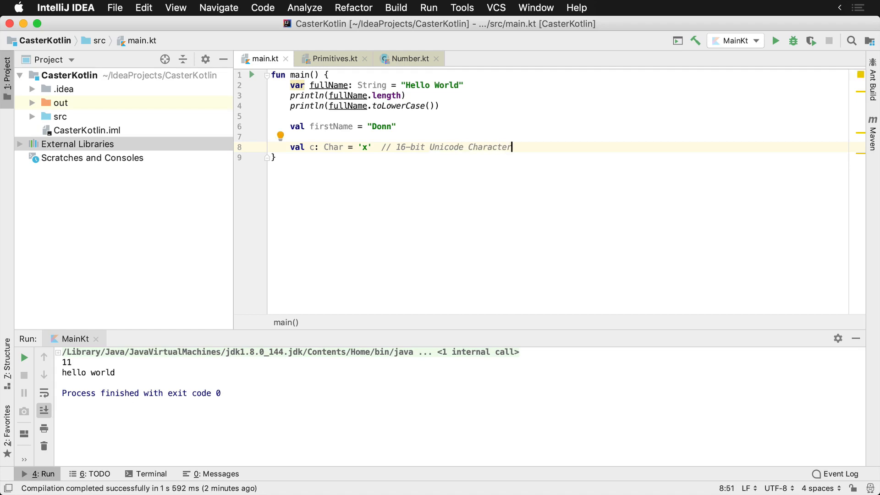
key(Return)
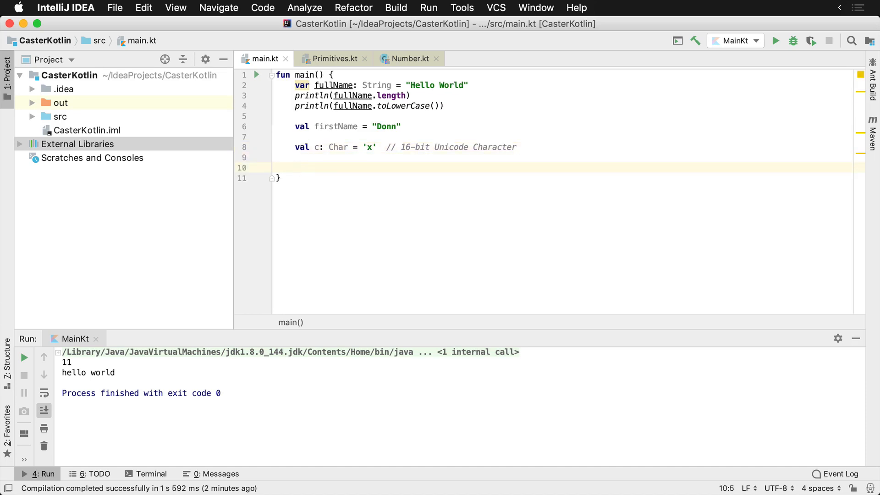
Declare var foo: String = "y" on line 10
text(var)
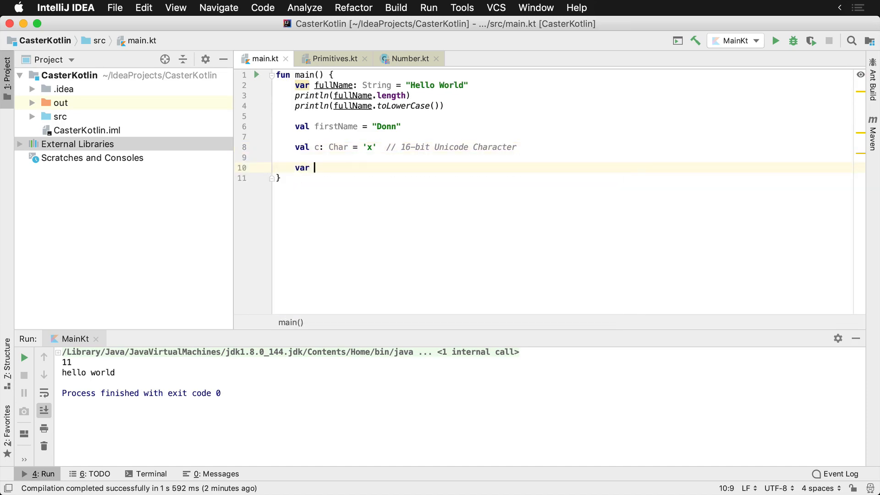
text(foo)
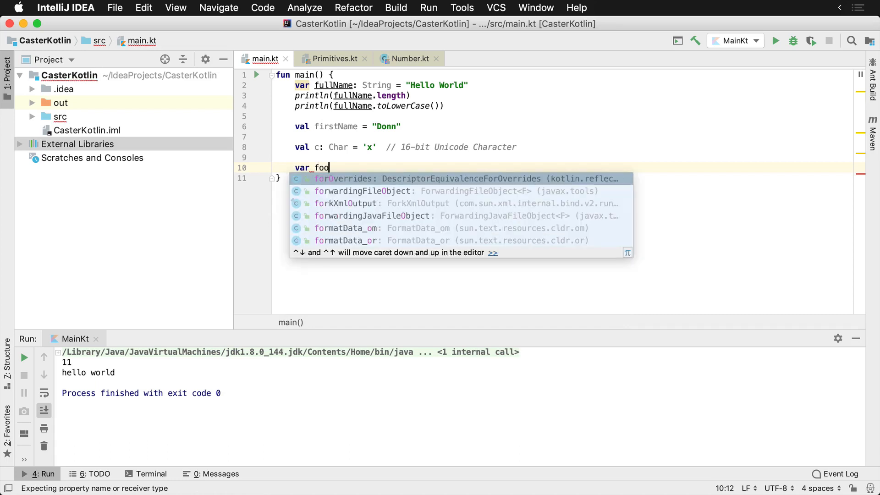
text(: String)
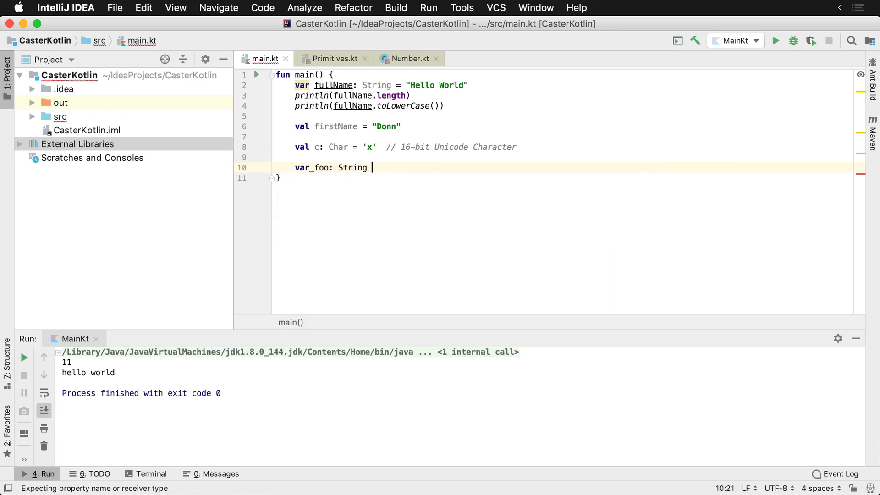
text(= "")
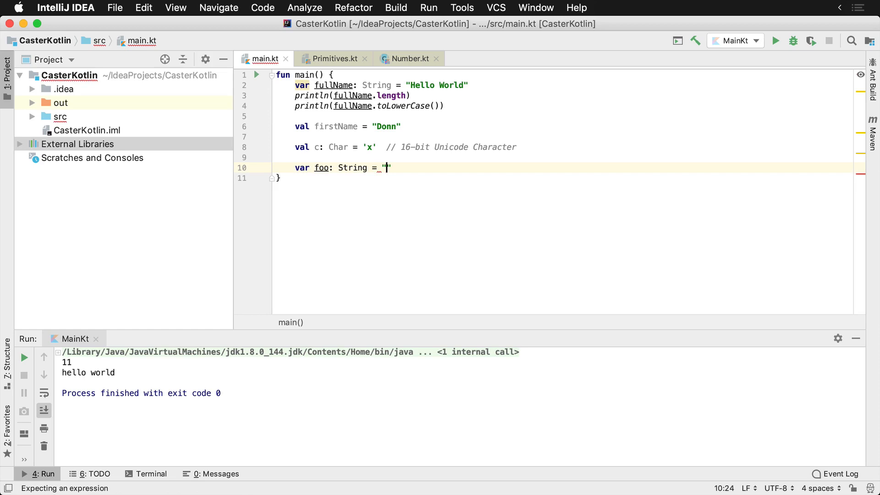
text(y)
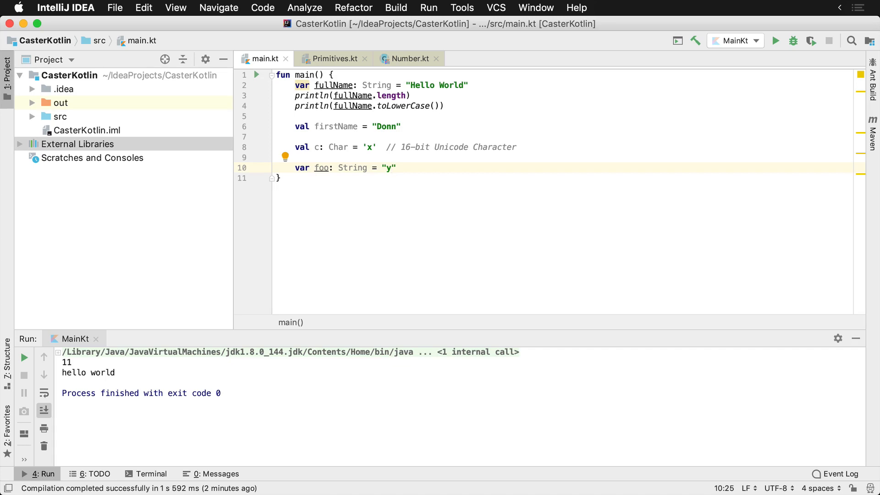
mouse_move(576, 241)
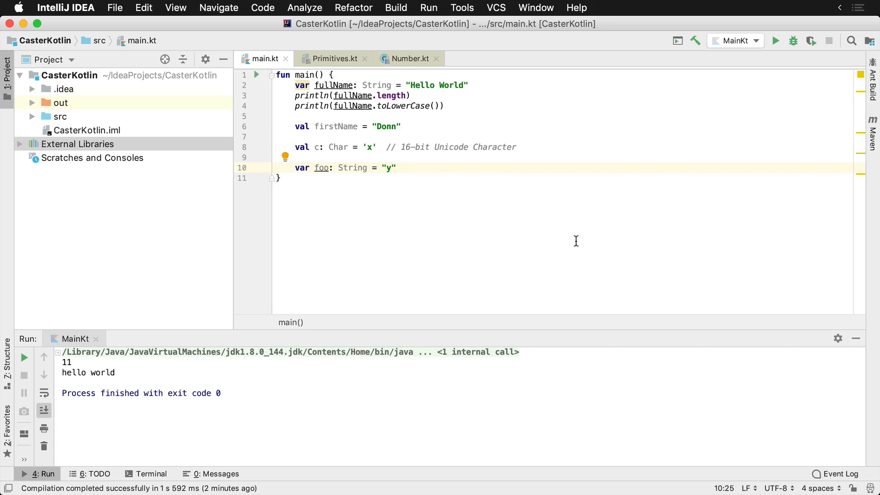
click(388, 167)
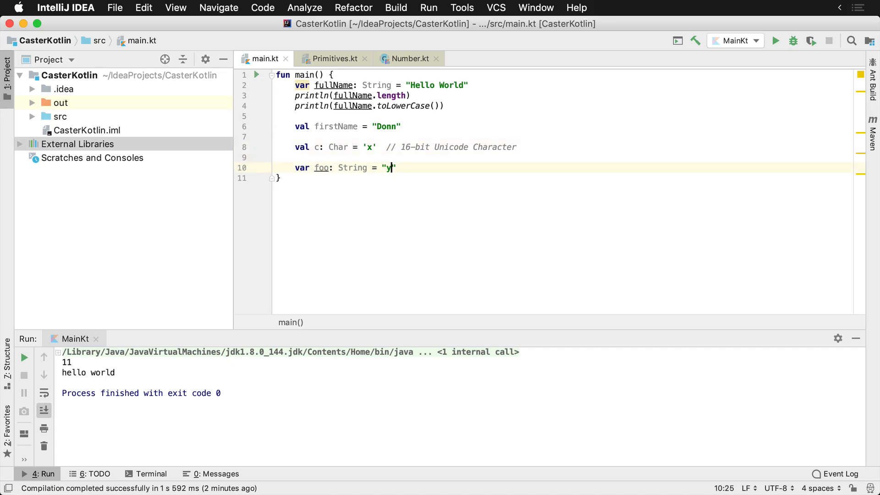